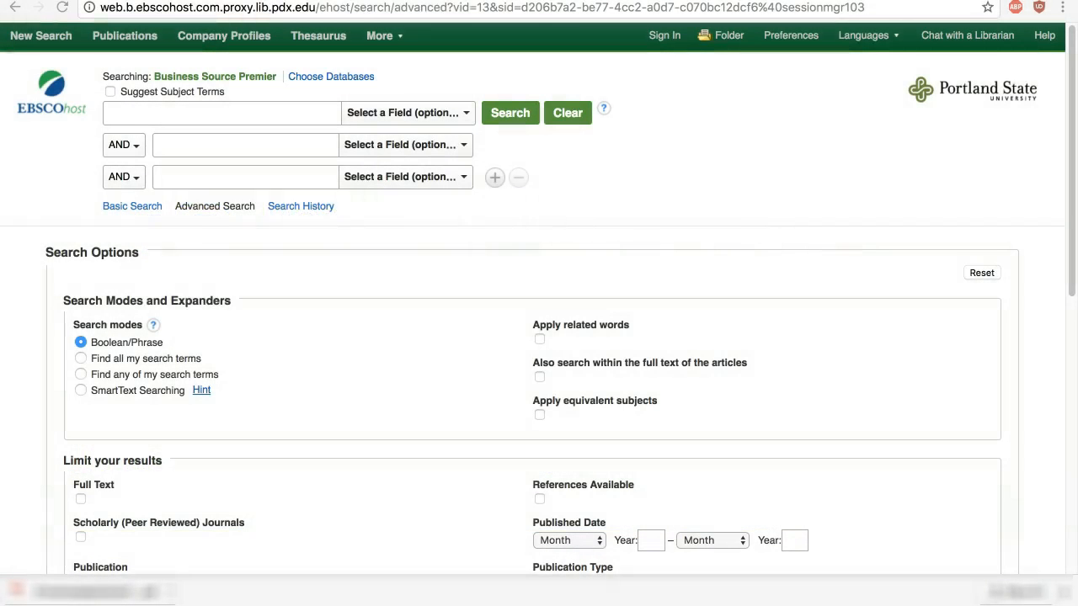
pyautogui.moveTo(936, 19)
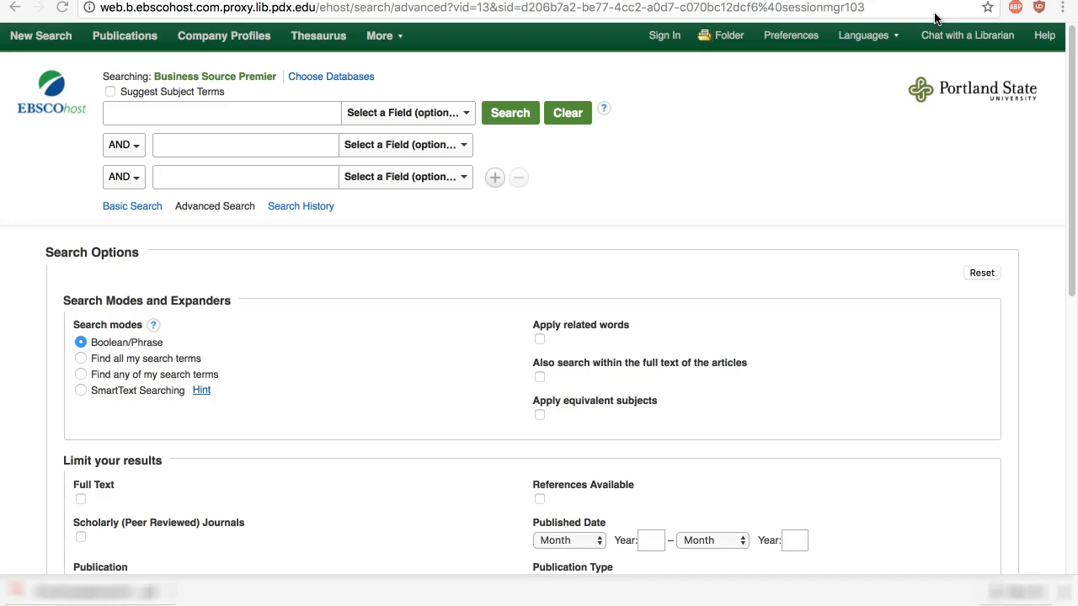
# Run 'marketing organic food to consumers' as a single phrase, yielding 20 results.
pyautogui.click(509, 111)
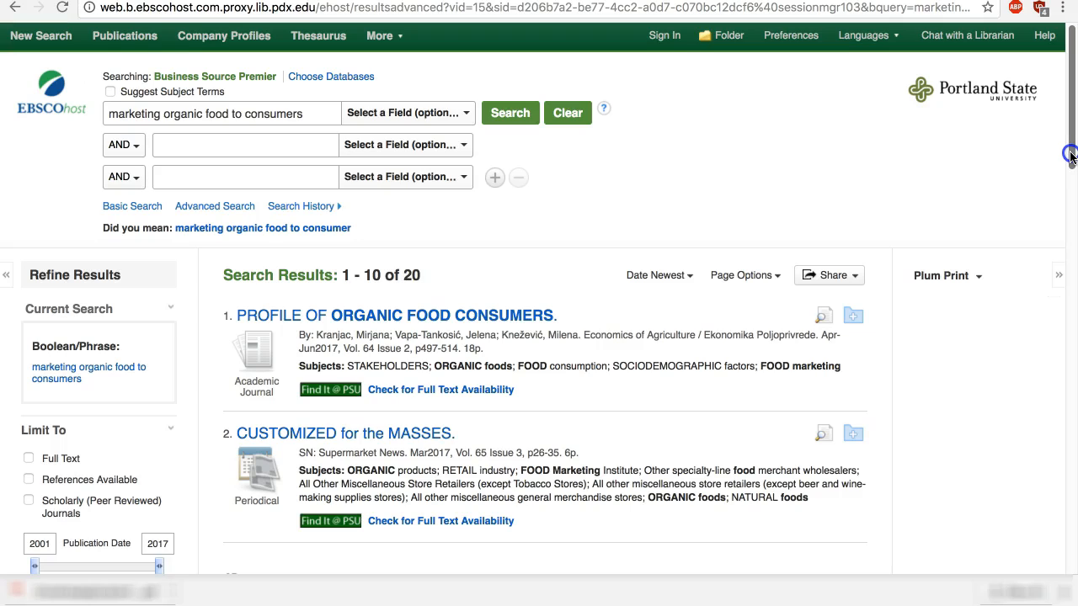
pyautogui.scroll(-3)
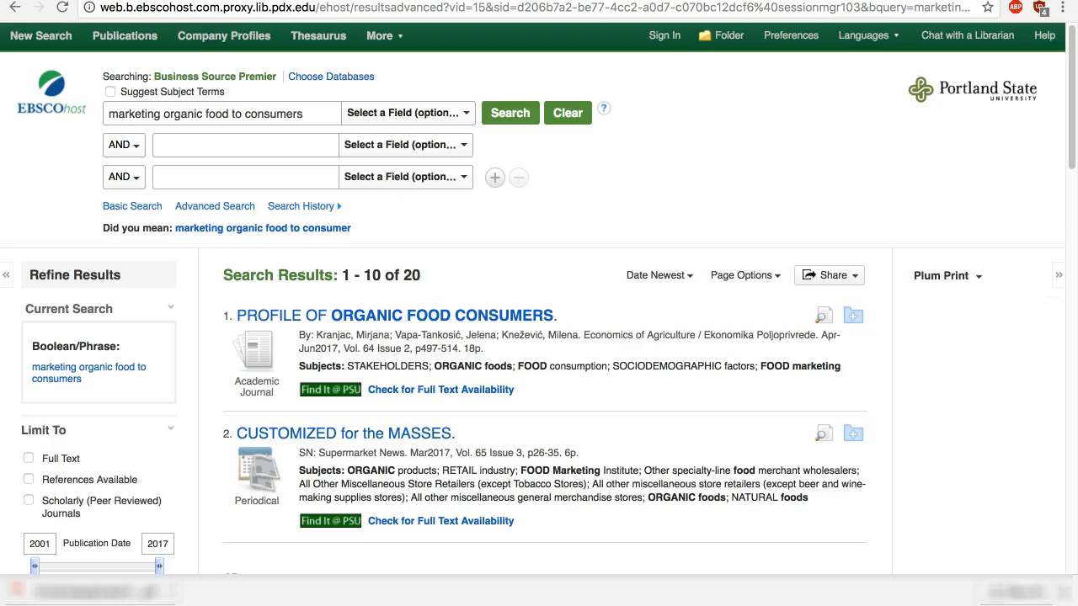
# Search marketing AND organic food AND consumer in separate rows, yielding 534 results.
pyautogui.click(511, 111)
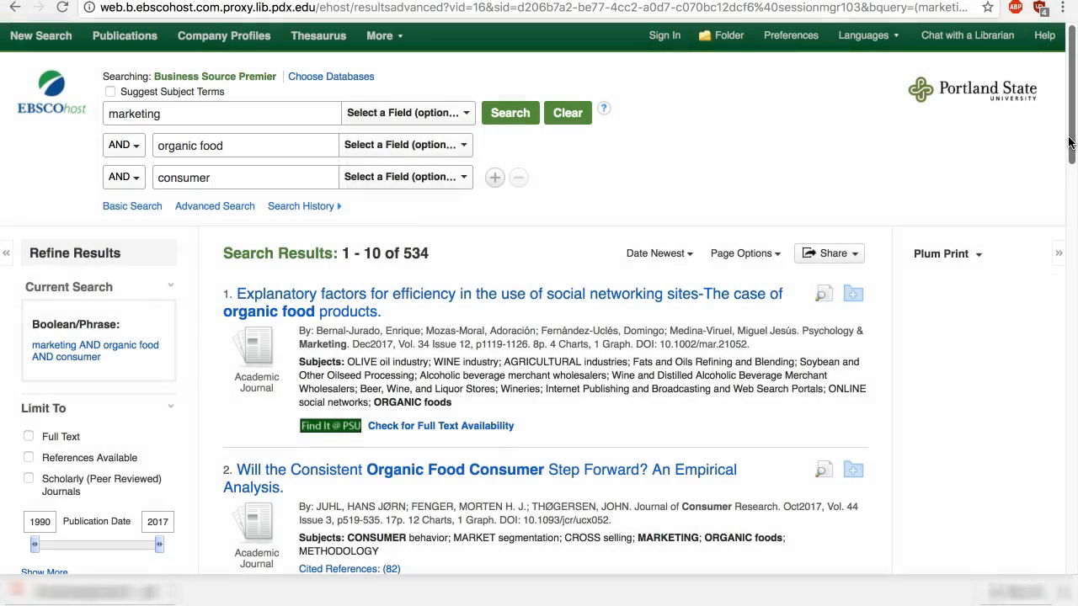
pyautogui.moveTo(1062, 141)
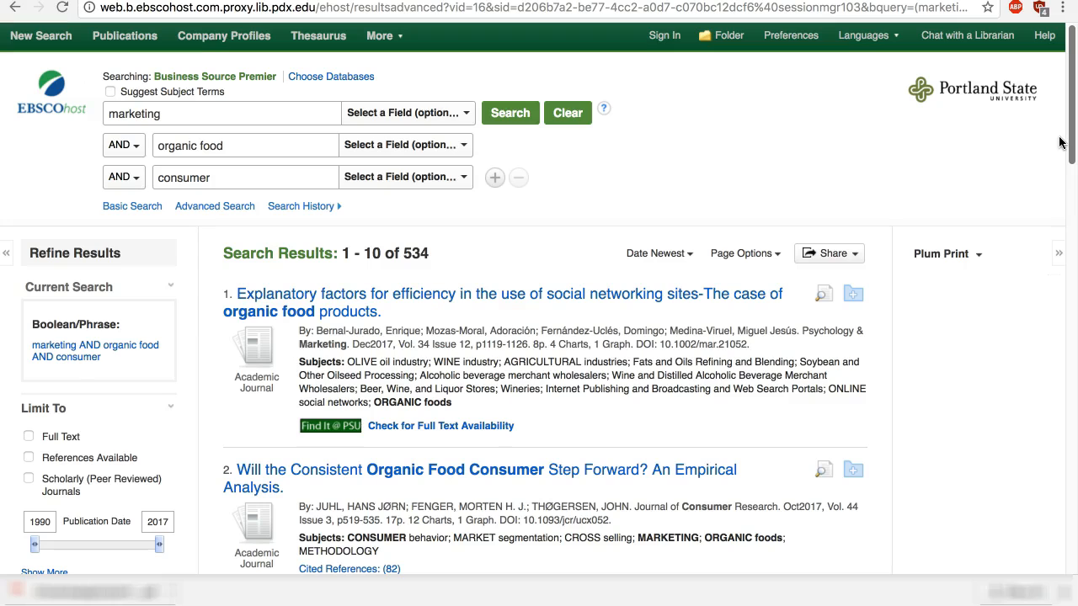
pyautogui.moveTo(492, 192)
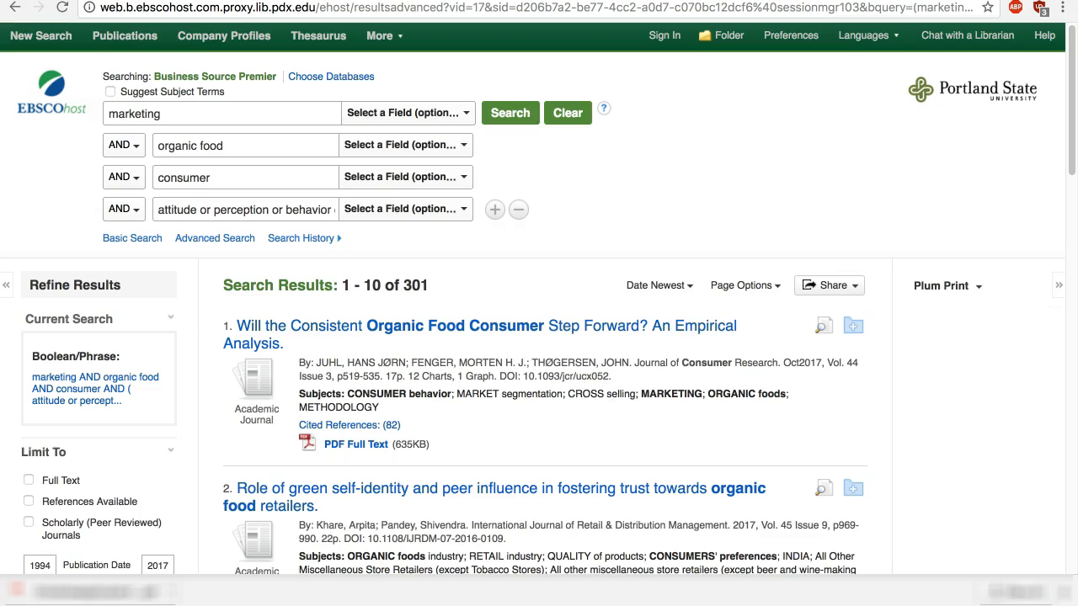
pyautogui.moveTo(903, 221)
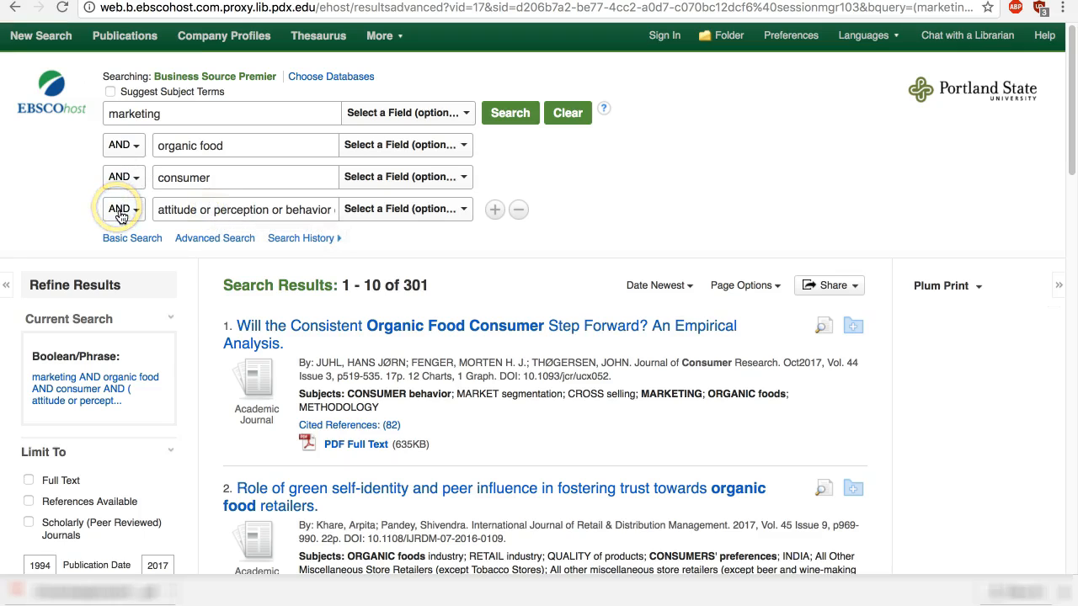
# Review the operator choices for combining the fourth concept 'attitude or perception or behavior'.
pyautogui.click(407, 111)
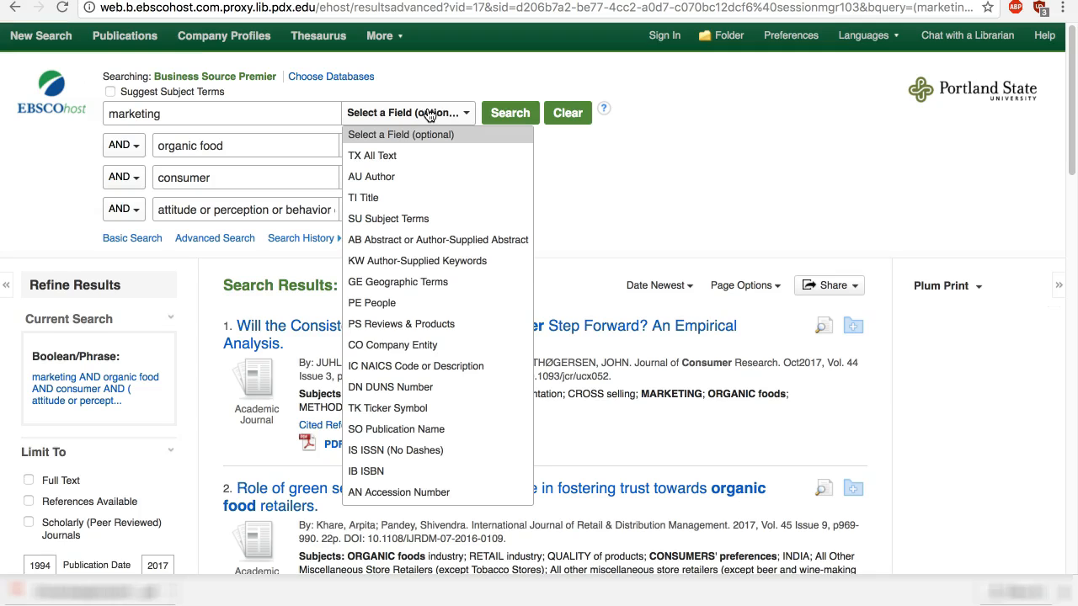
pyautogui.scroll(-3)
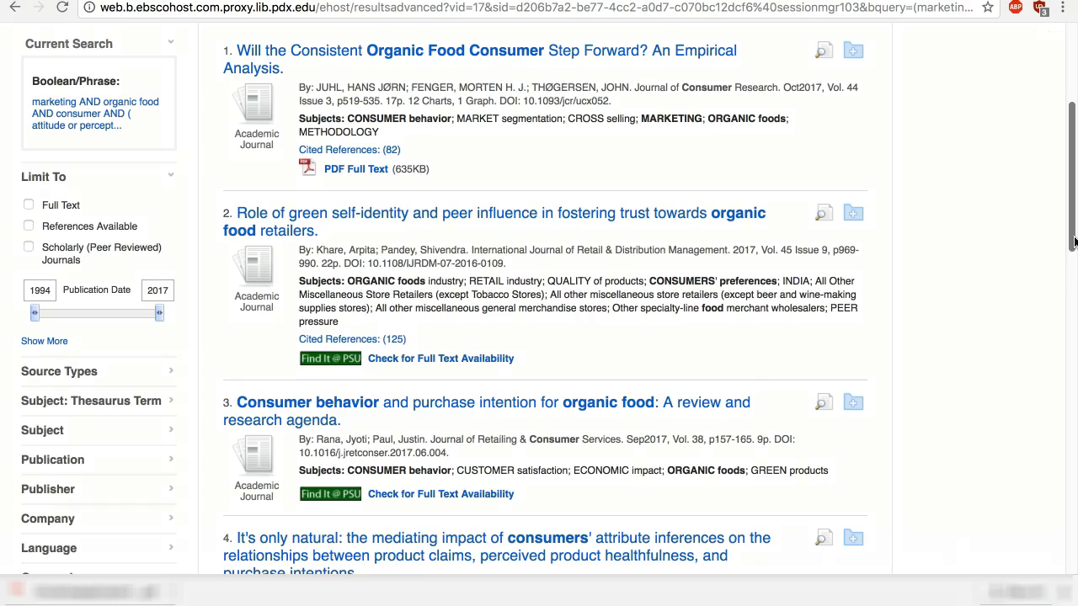
pyautogui.click(307, 403)
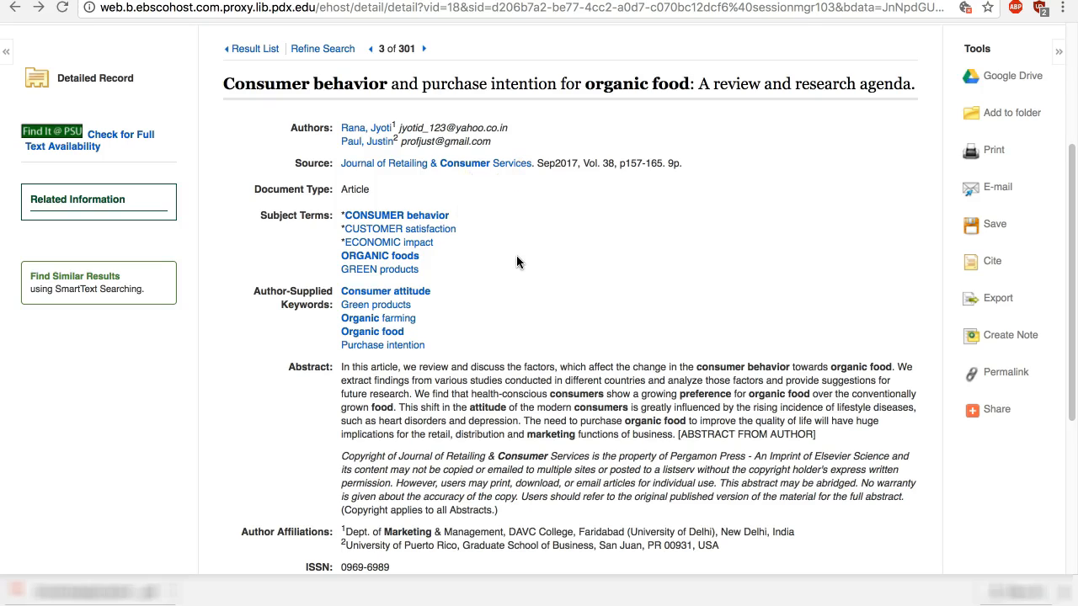
# Rerun with SU 'consumer attitude' and limit to Scholarly (Peer Reviewed) Journals, giving 43 results.
pyautogui.click(256, 47)
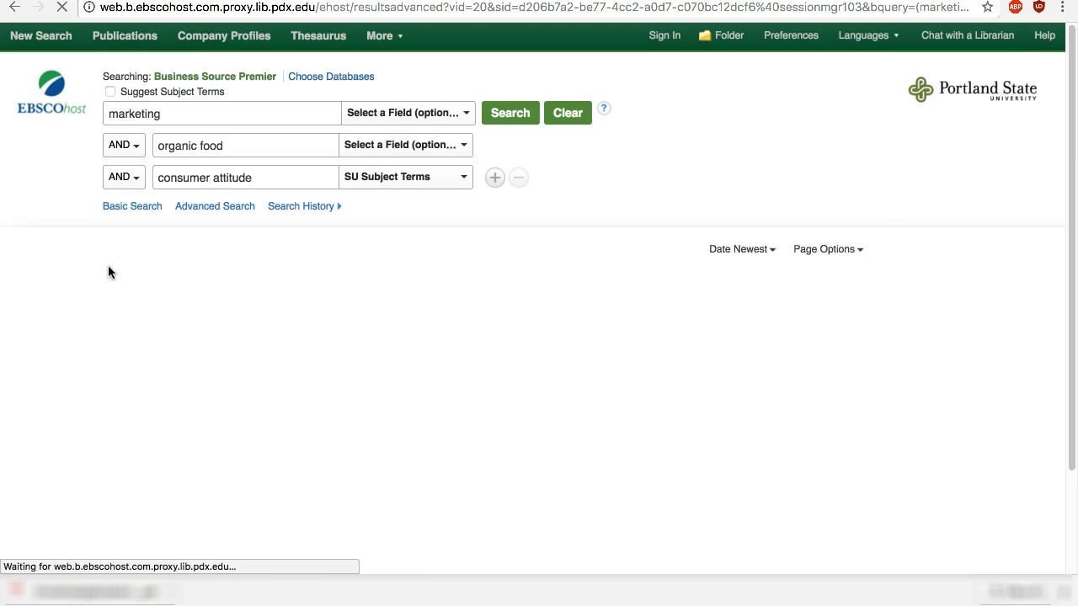
pyautogui.click(511, 113)
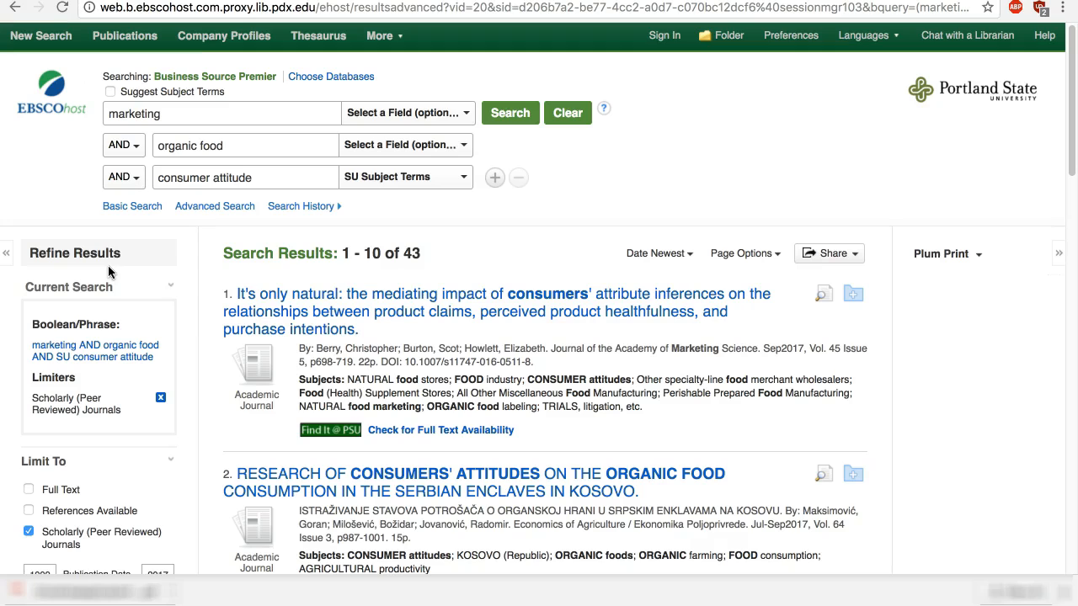
pyautogui.scroll(-3)
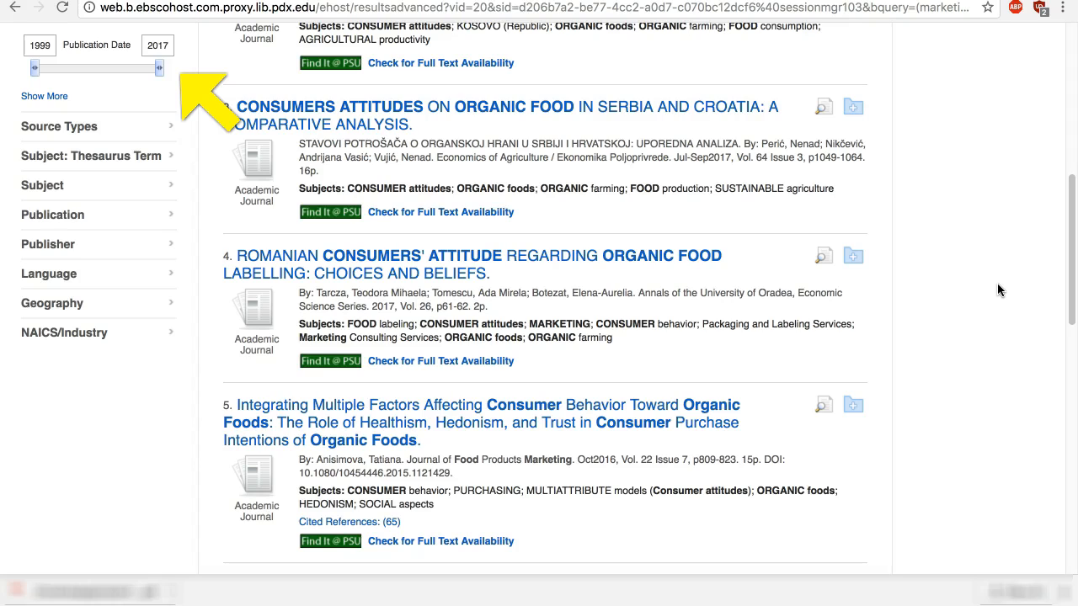
# Add an organic-food article to the folder and show the Share panel's permalink for the search.
pyautogui.scroll(-3)
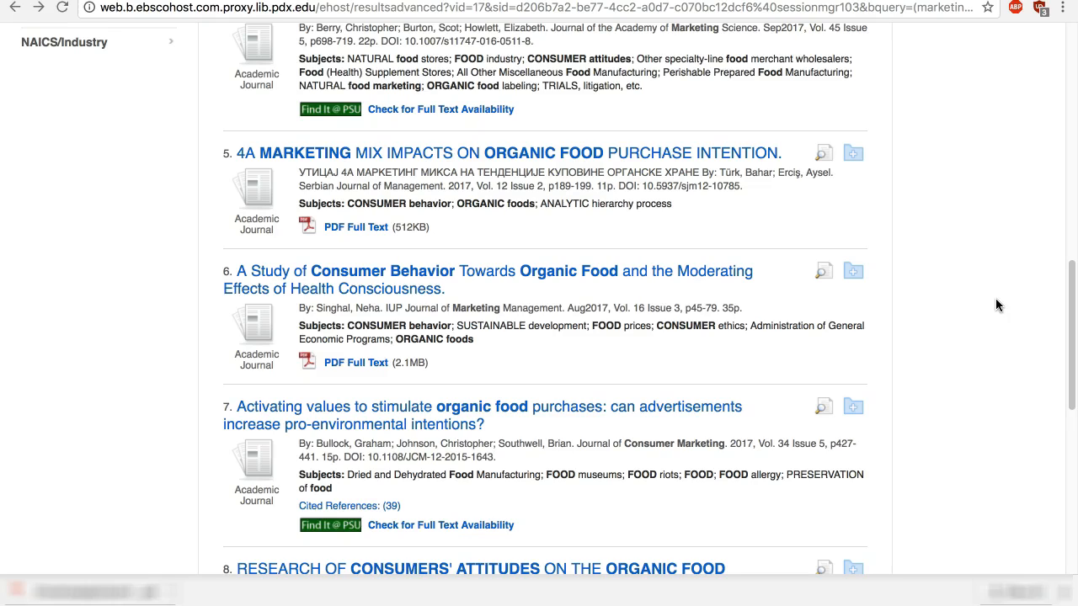
pyautogui.moveTo(900, 200)
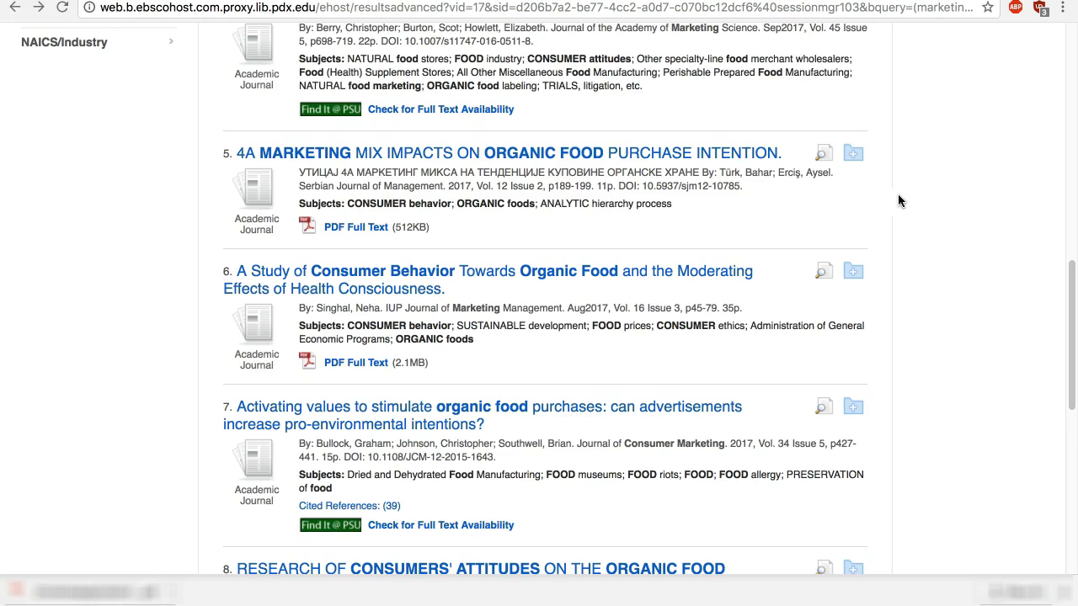
pyautogui.click(853, 152)
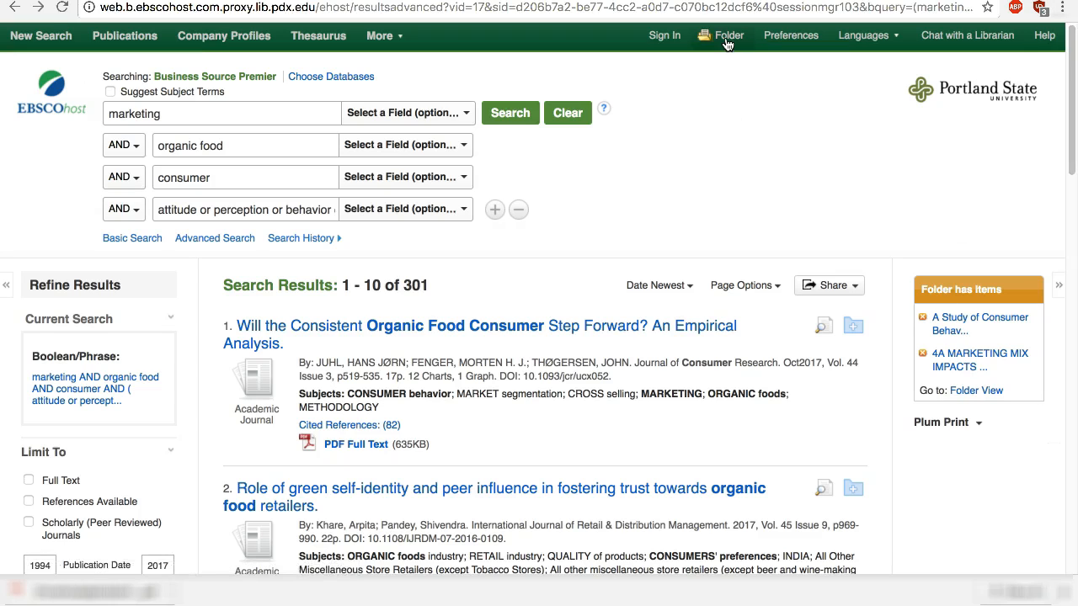
pyautogui.click(728, 35)
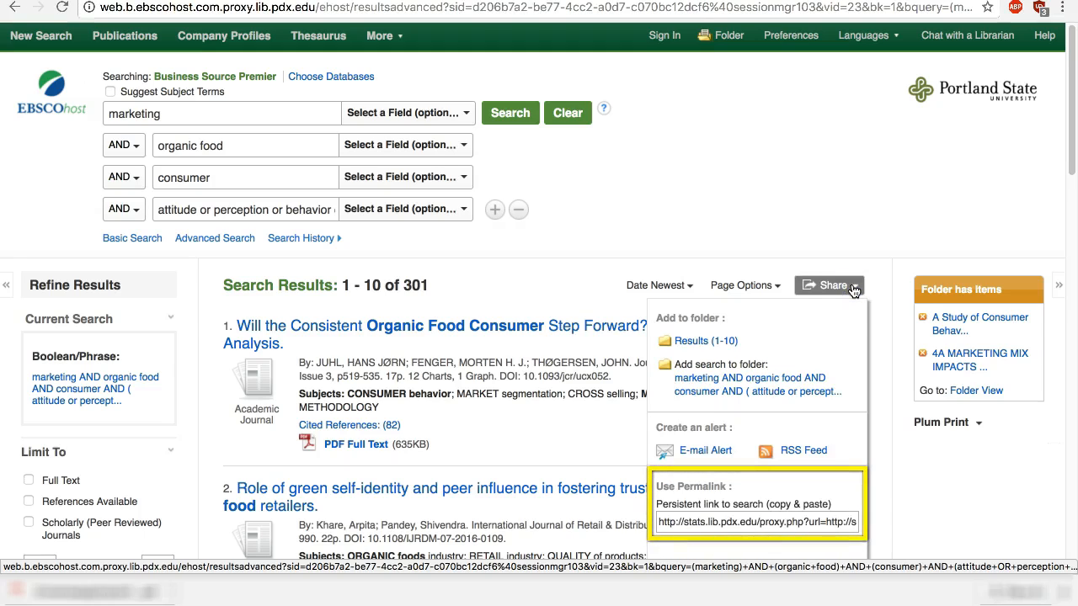
pyautogui.moveTo(856, 290)
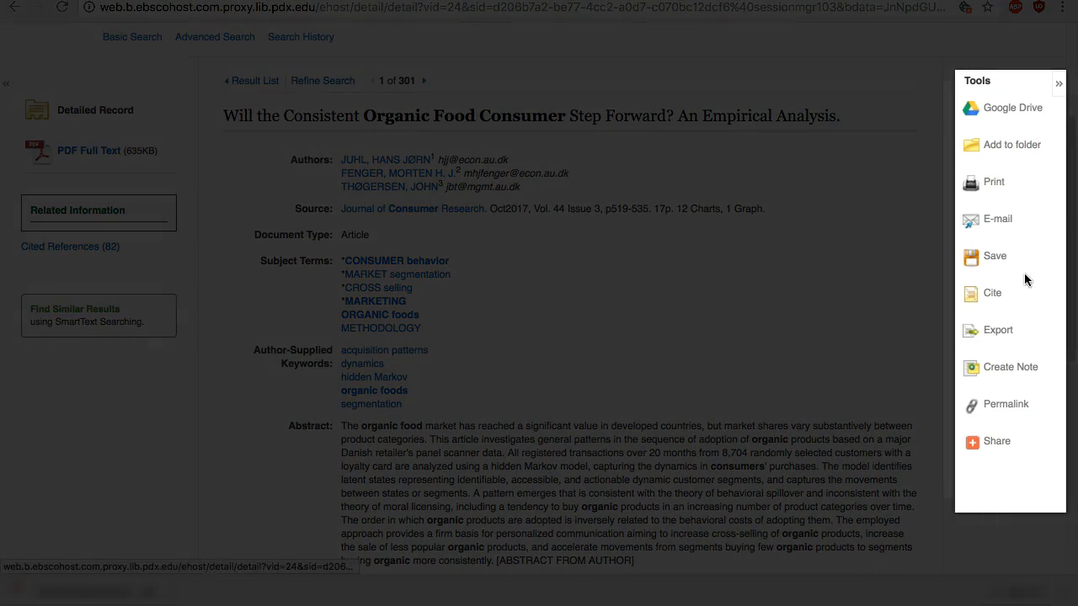
# View the Organic Food Consumer article's citations in APA, Chicago and other styles, then close them.
pyautogui.click(992, 293)
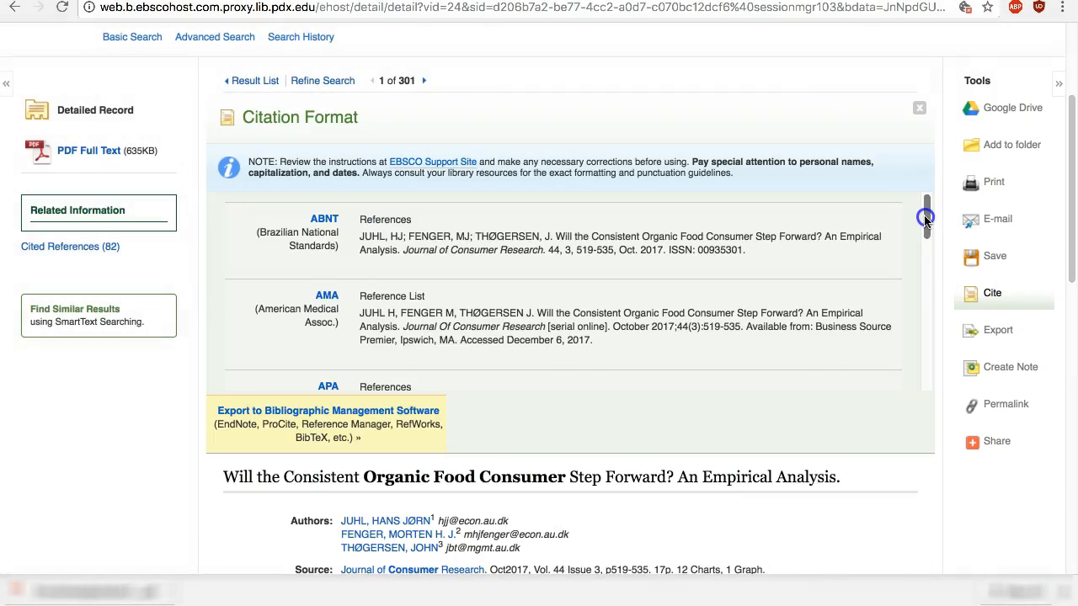
pyautogui.scroll(-3)
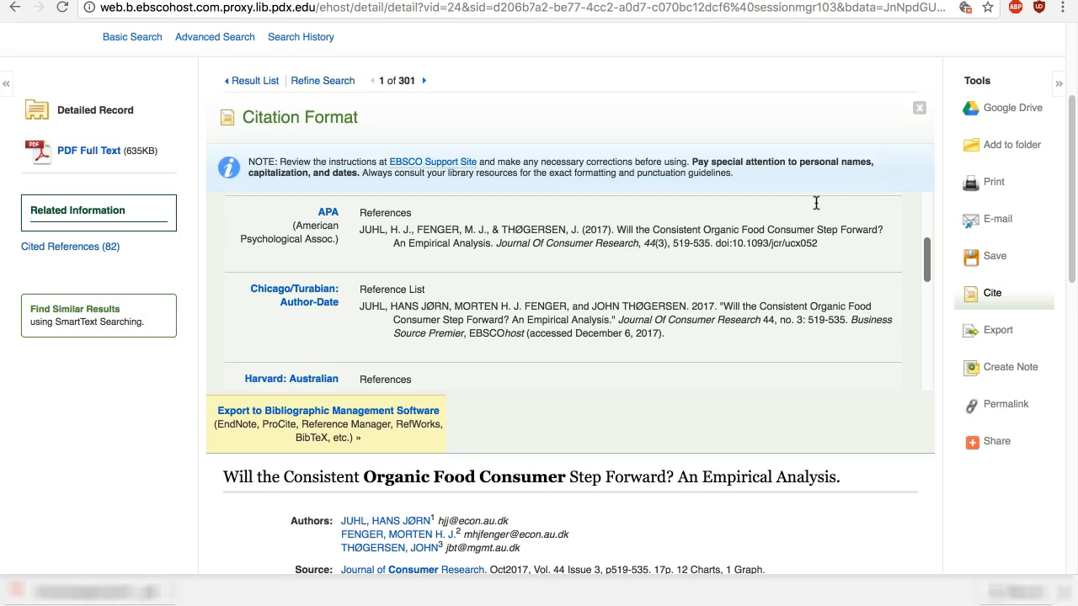
pyautogui.click(920, 108)
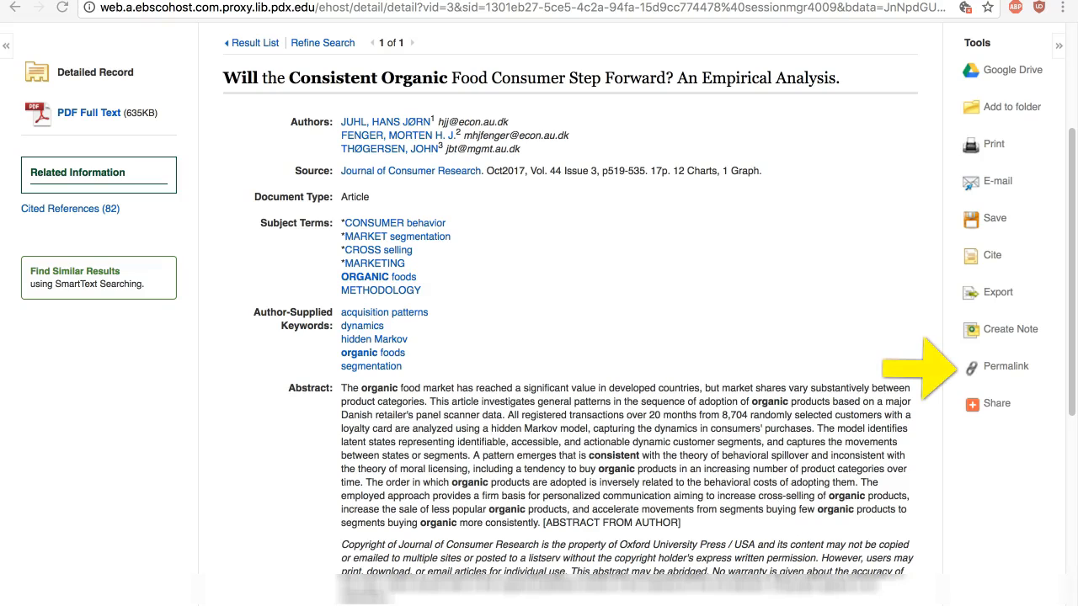
pyautogui.moveTo(1007, 367)
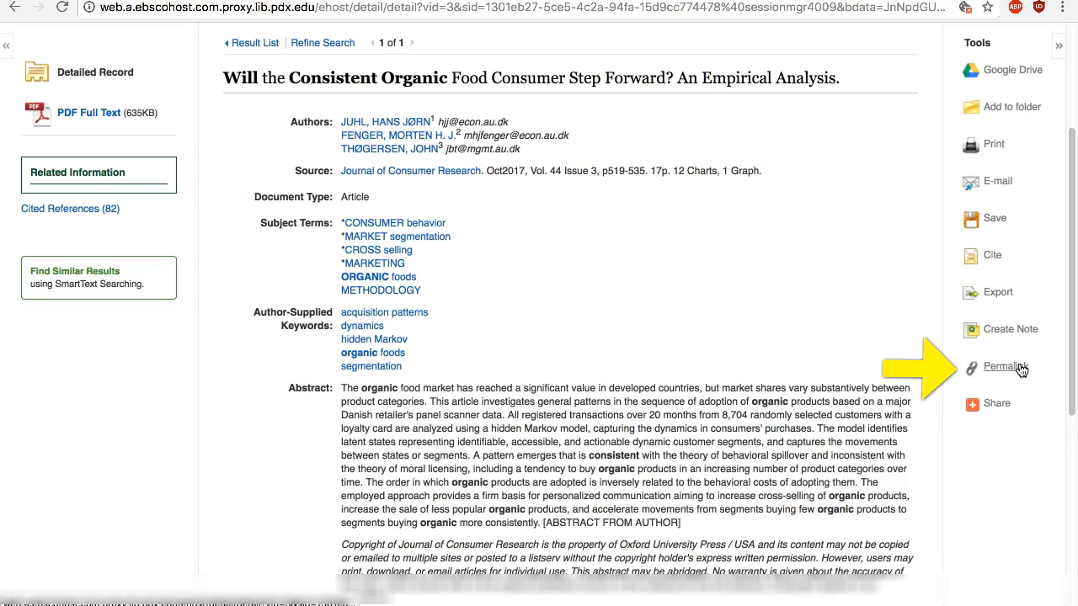
# Show the article's permanent link from the Tools panel.
pyautogui.click(1004, 367)
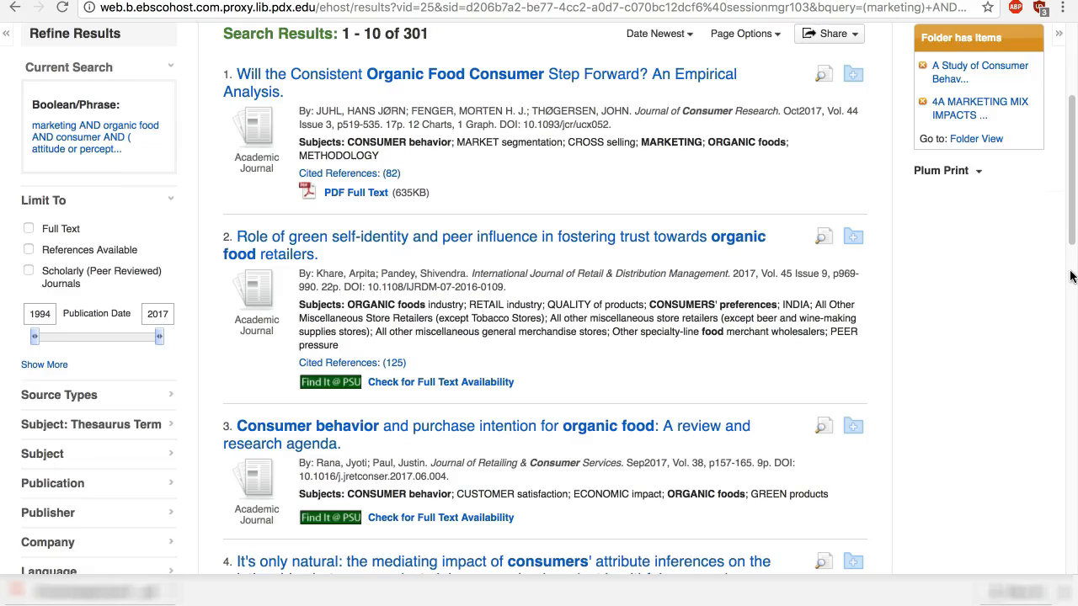
# Add Education Research Complete alongside Business Source Premier in Choose Databases.
pyautogui.scroll(3)
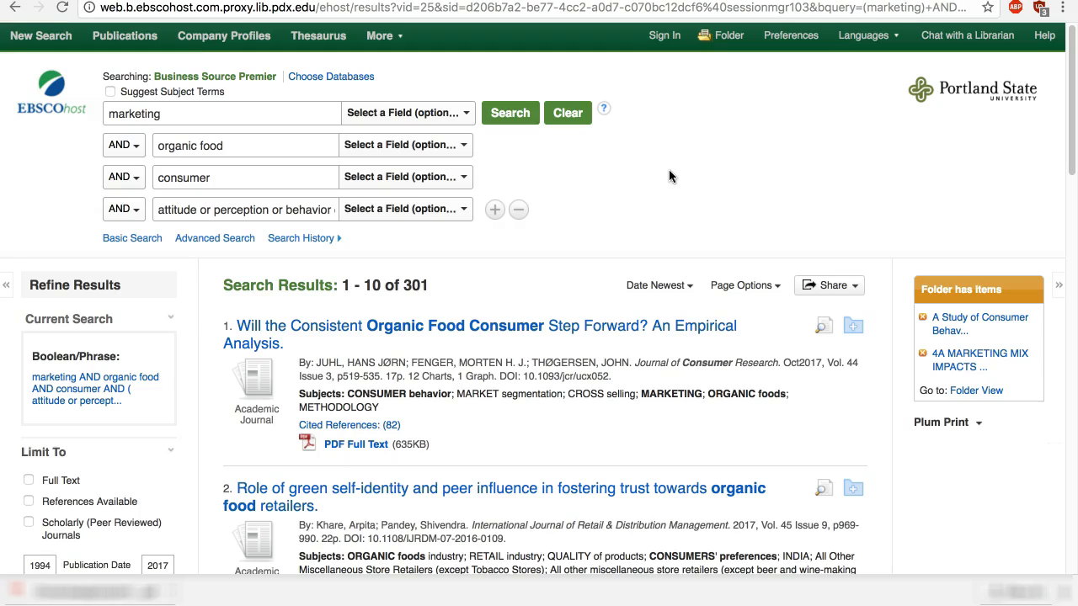
pyautogui.moveTo(612, 94)
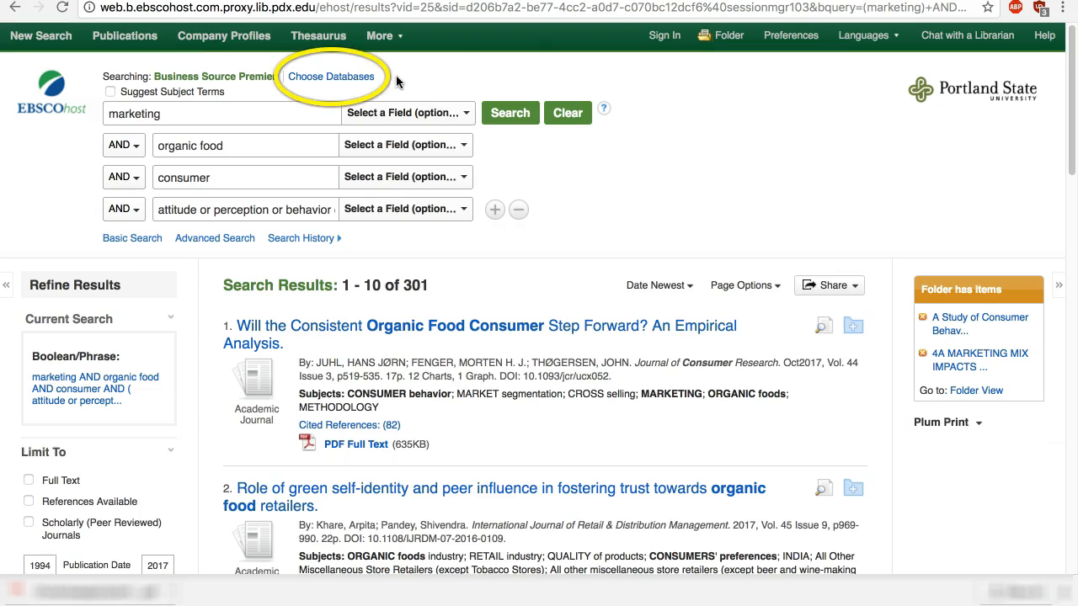
pyautogui.click(332, 77)
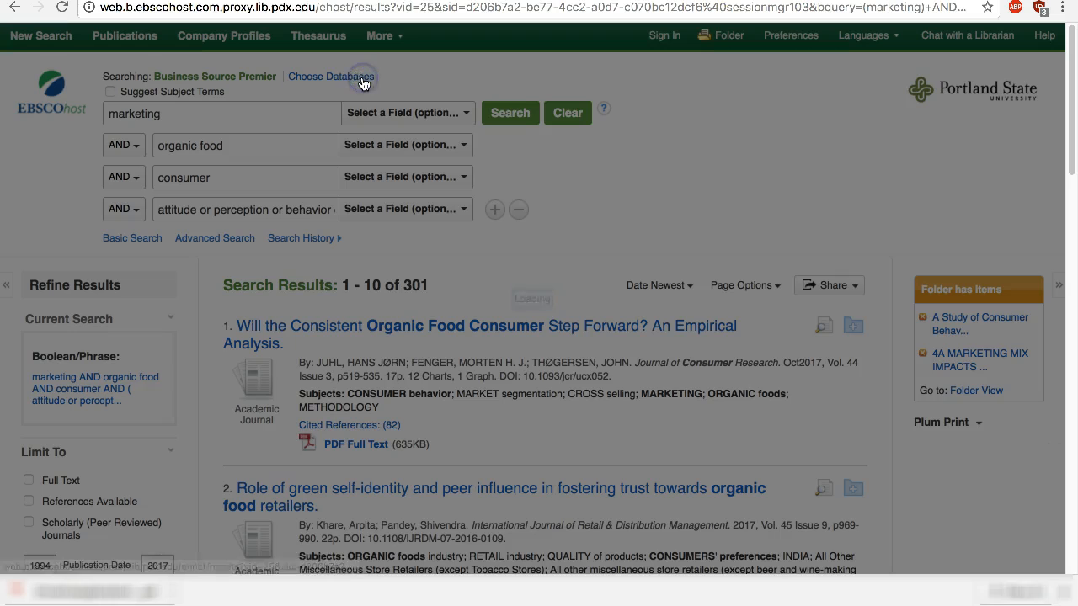
pyautogui.click(330, 77)
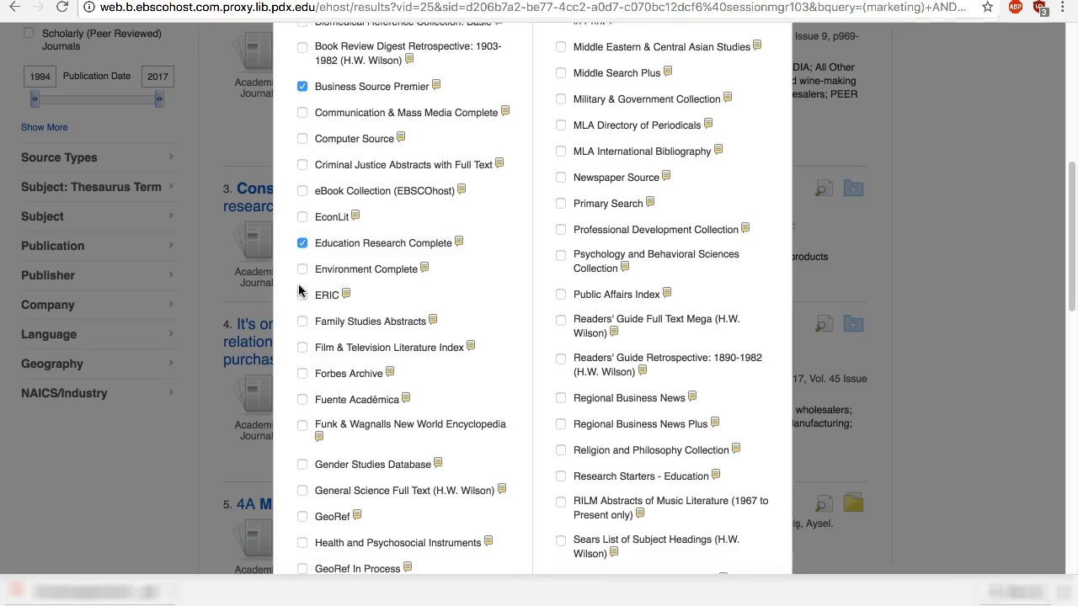